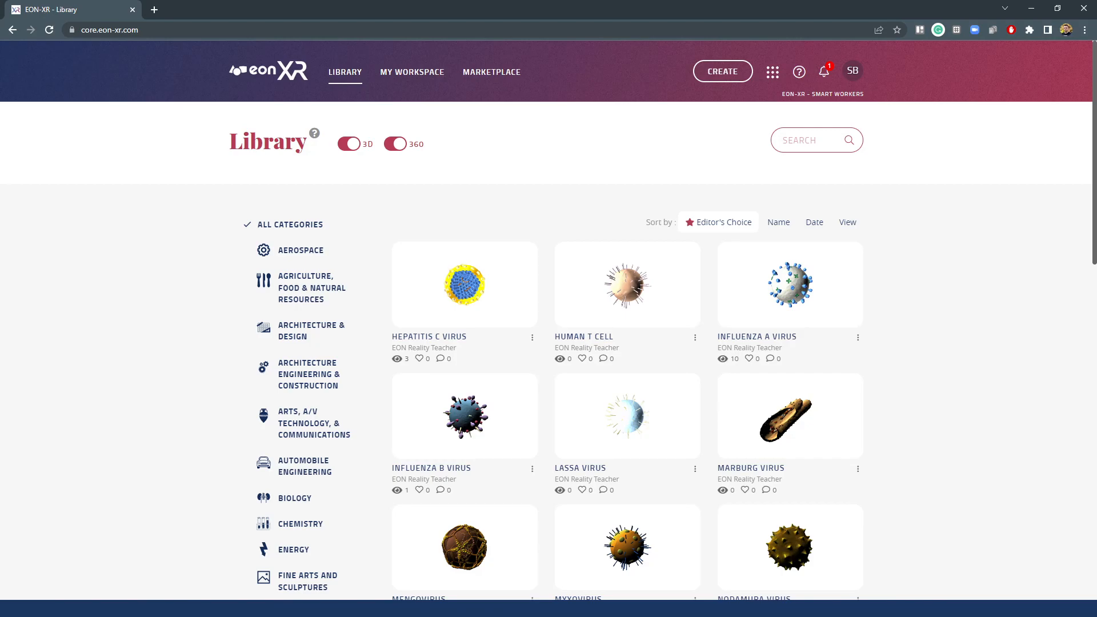
mouse_move(889, 381)
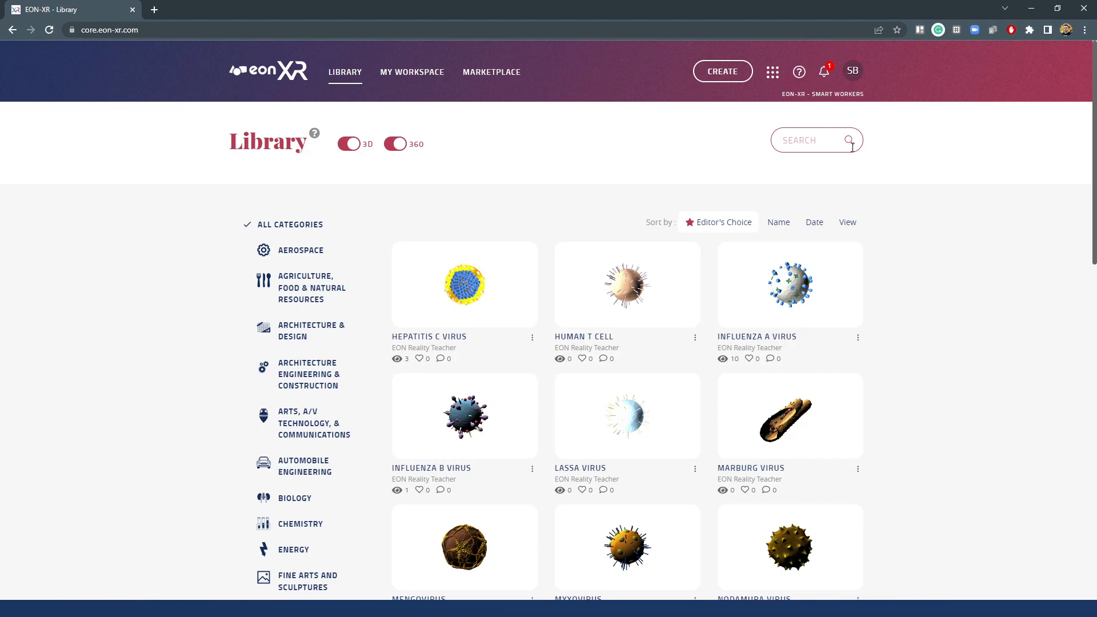
mouse_move(882, 139)
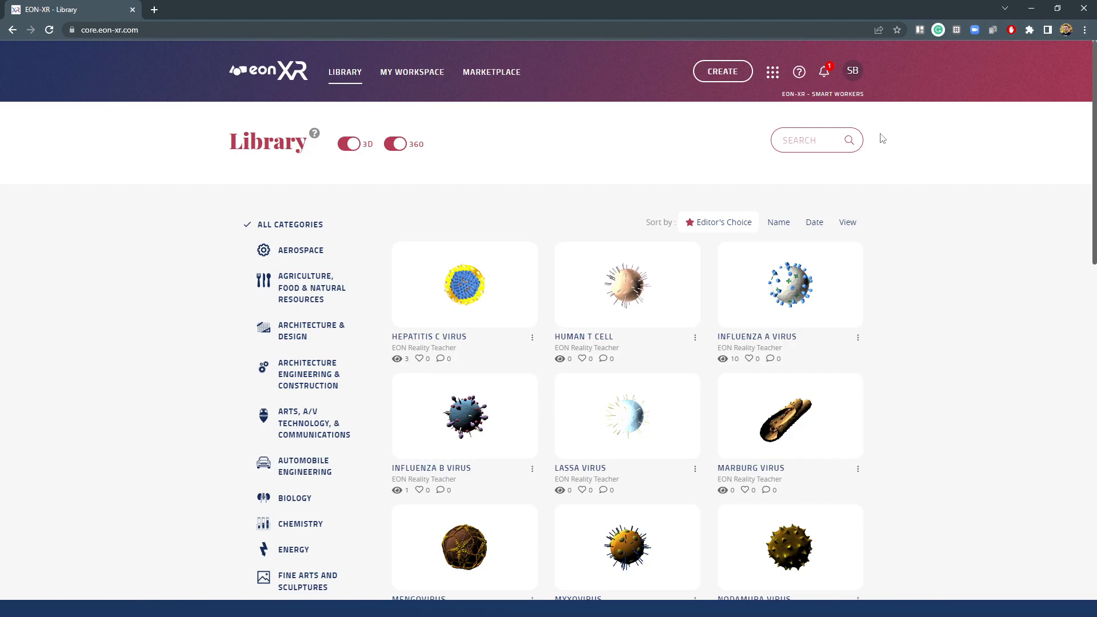
mouse_move(933, 123)
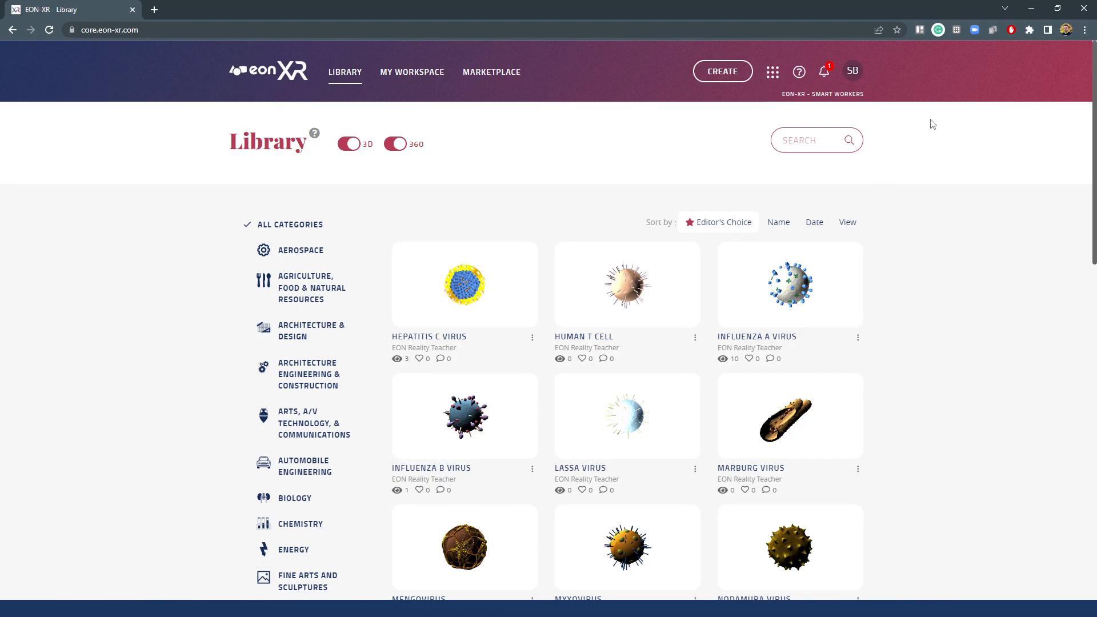
mouse_move(891, 144)
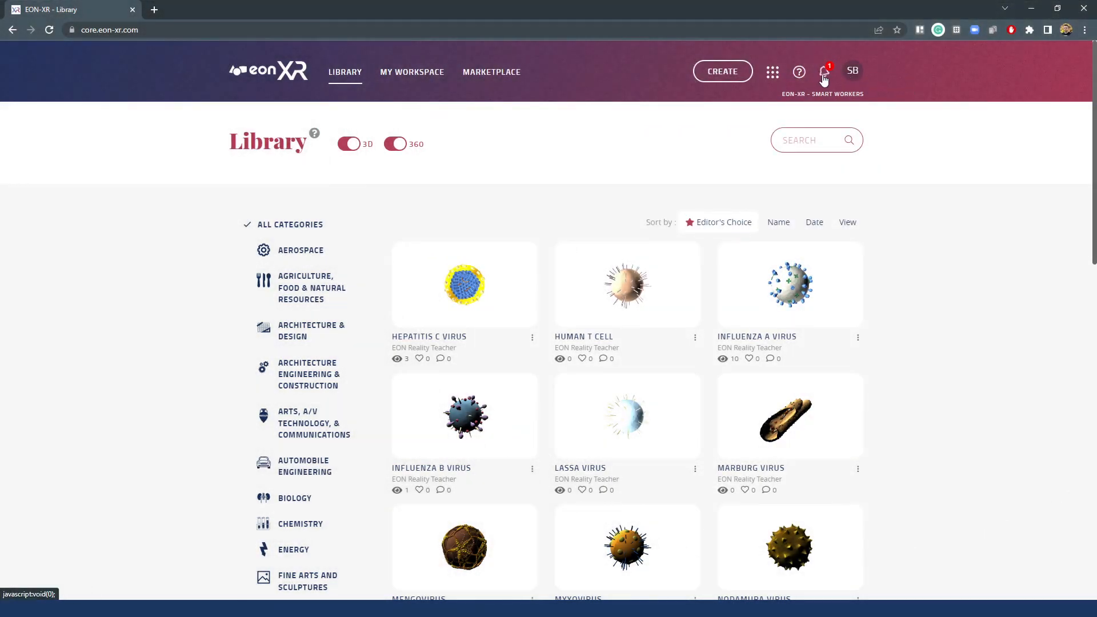
- Show the recent notifications dropdown over the Library page via the bell icon
click(823, 70)
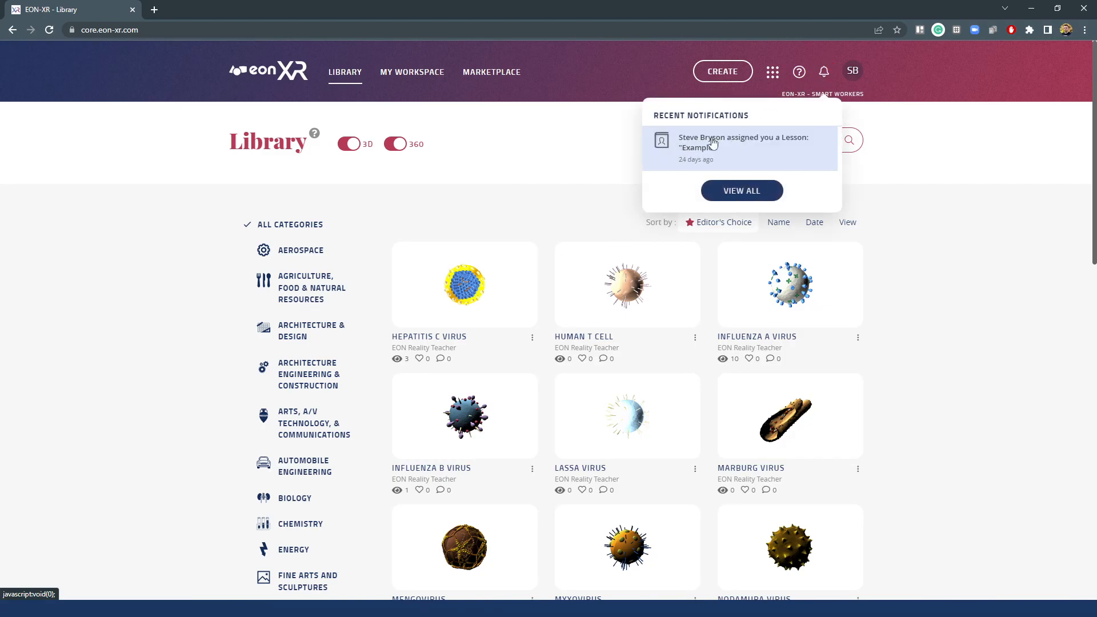
mouse_move(683, 156)
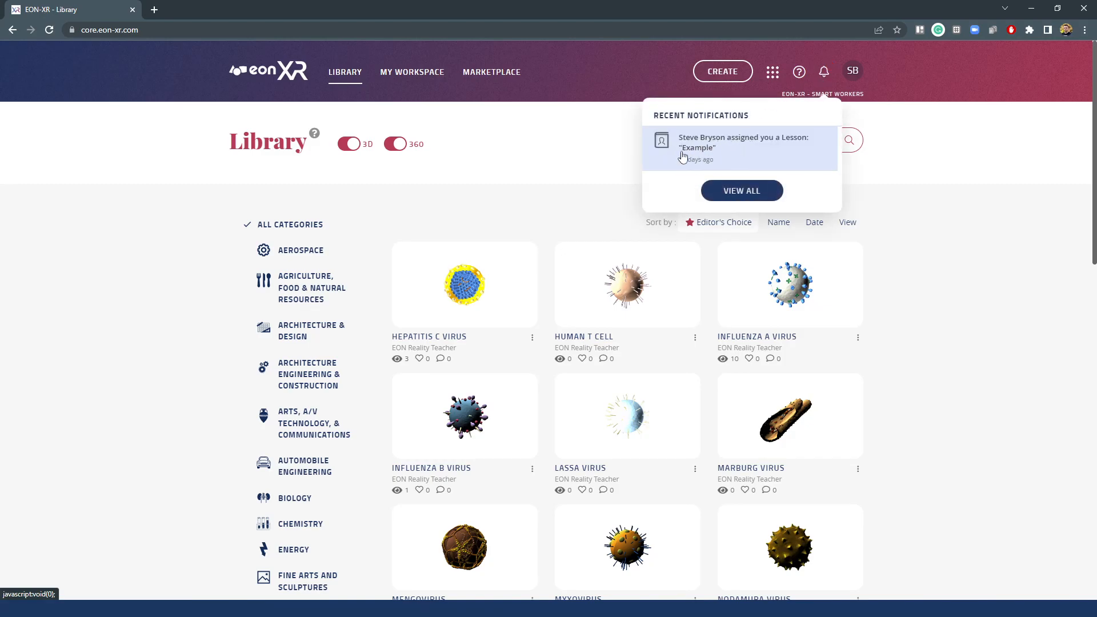
mouse_move(716, 149)
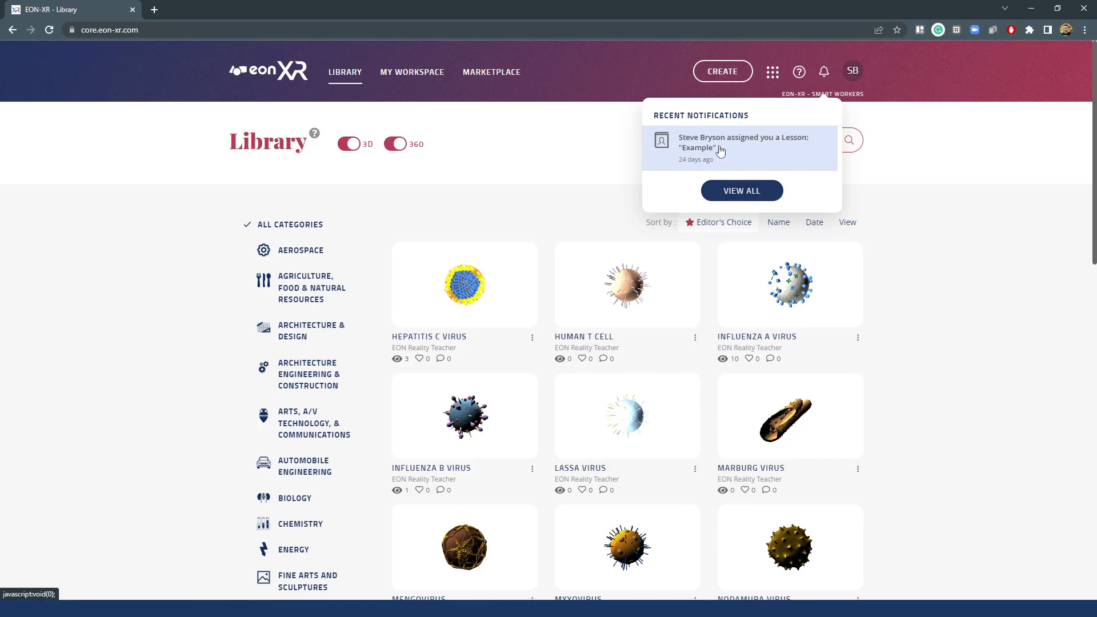
- Go to the assigned lesson "Example" from its notification, then reopen the notifications dropdown
click(743, 141)
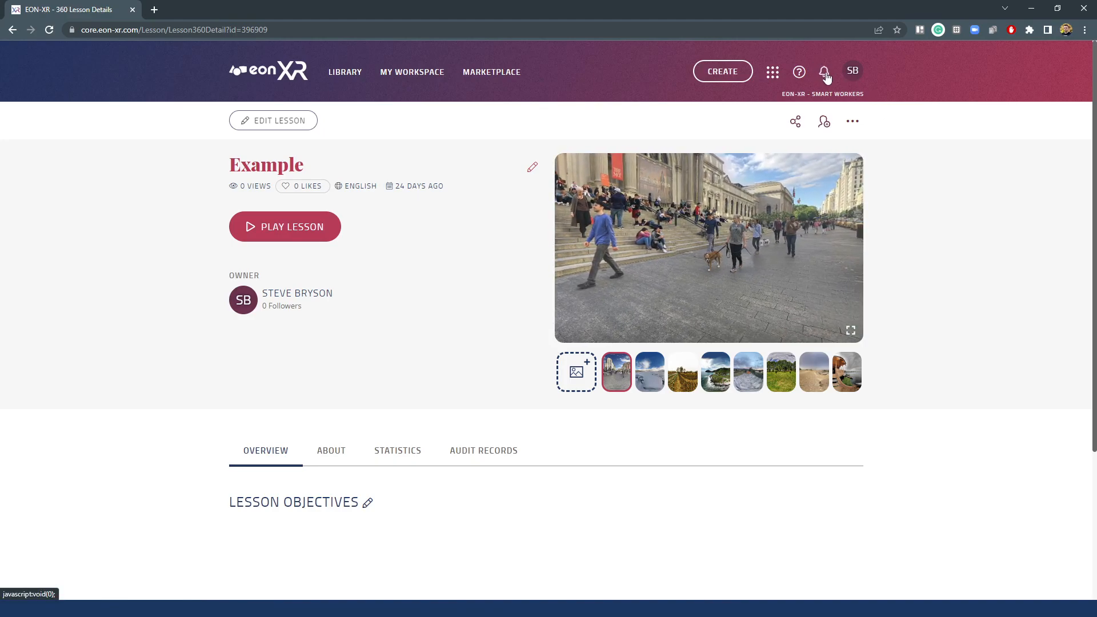
click(824, 70)
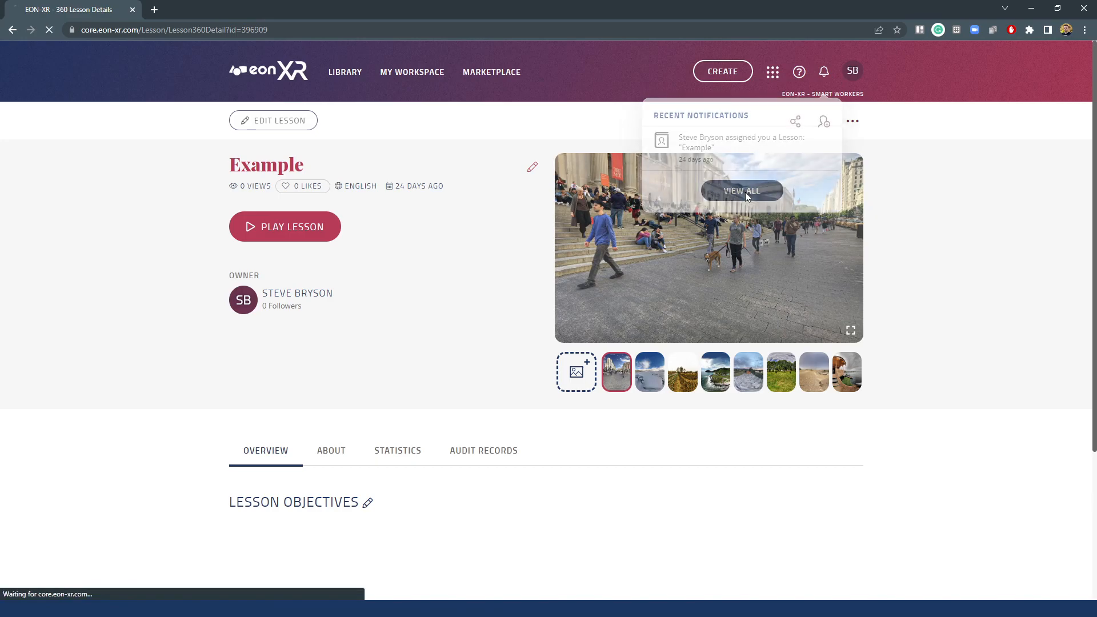
- Use View All to reach the Notification Center listing the "Example" lesson assignment
click(740, 190)
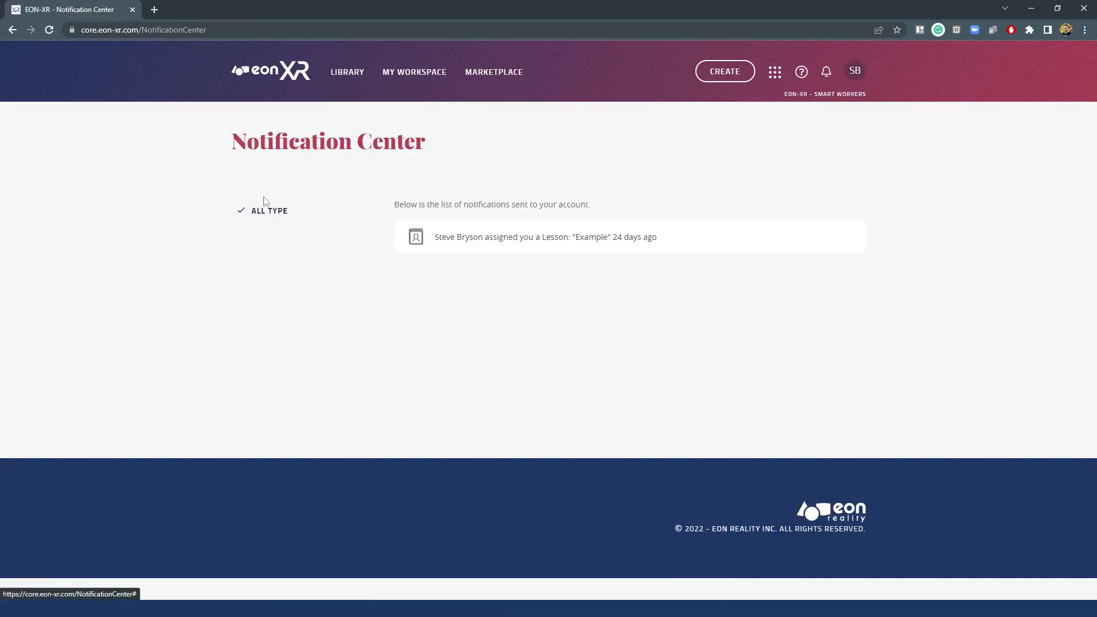
mouse_move(843, 89)
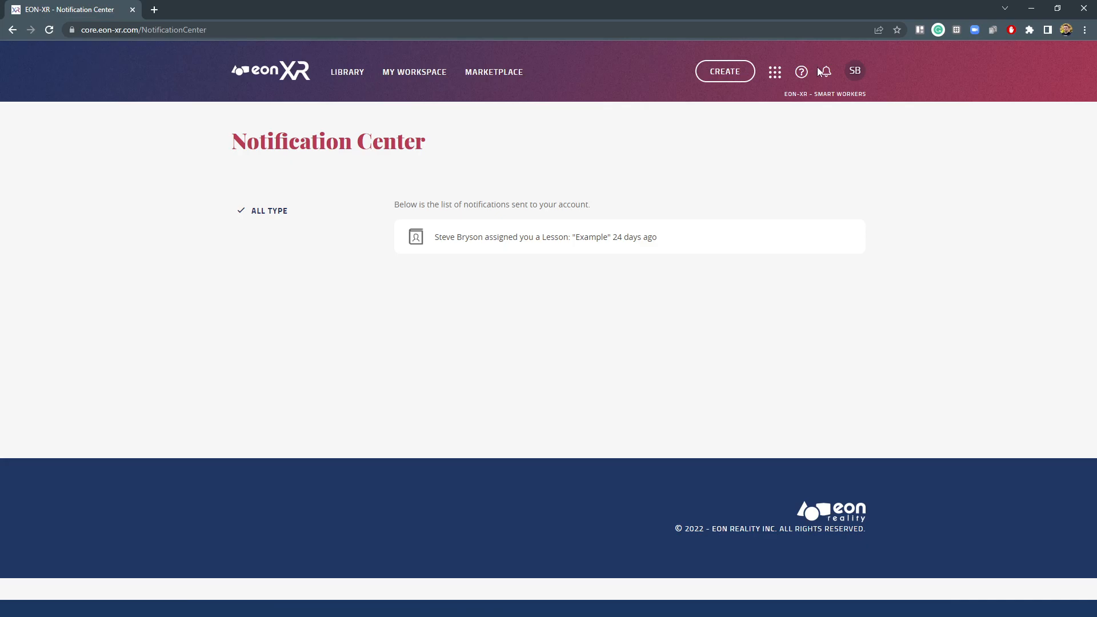
mouse_move(815, 162)
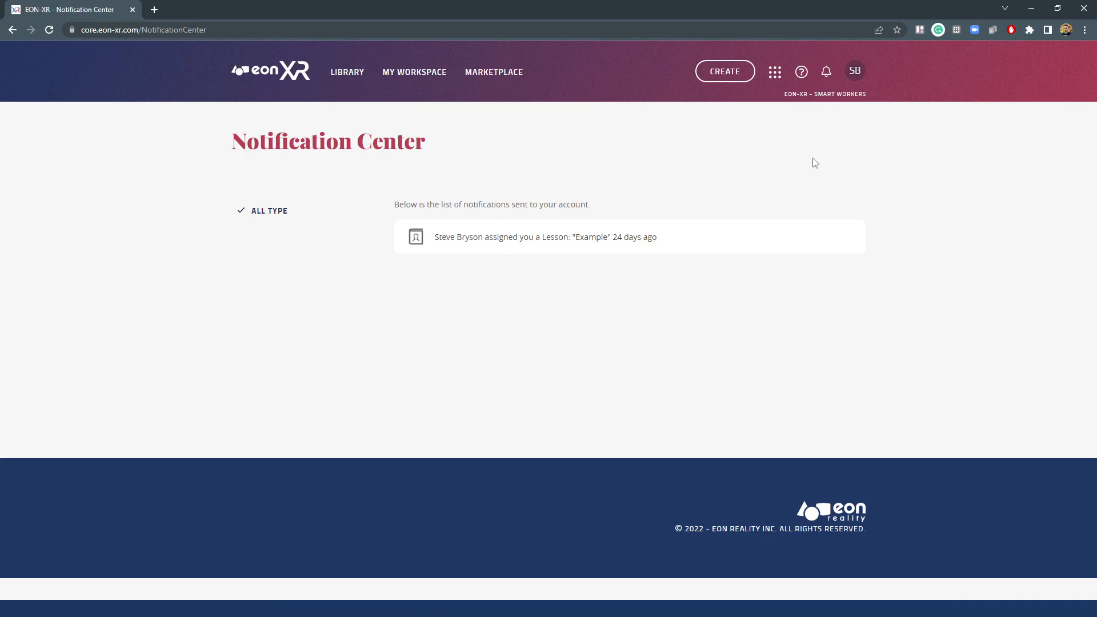
mouse_move(762, 90)
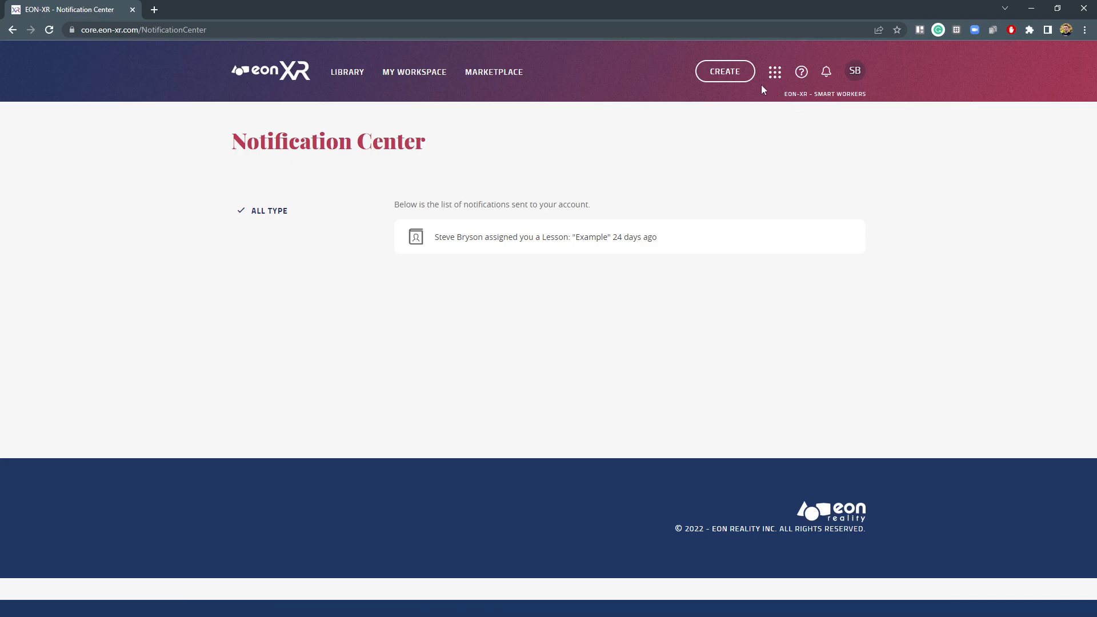
mouse_move(839, 80)
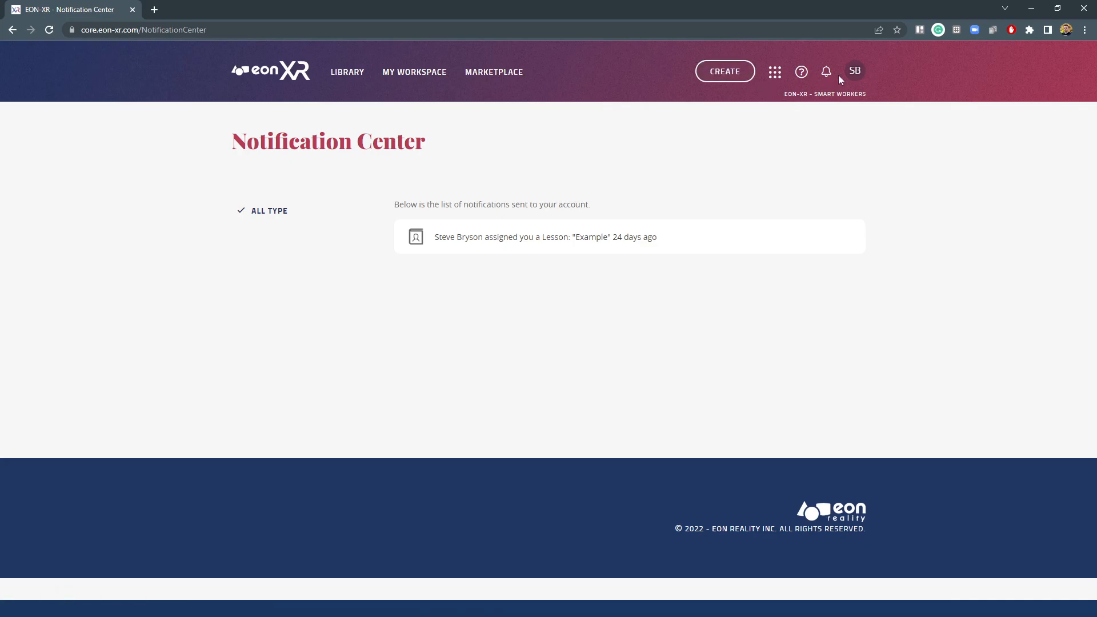